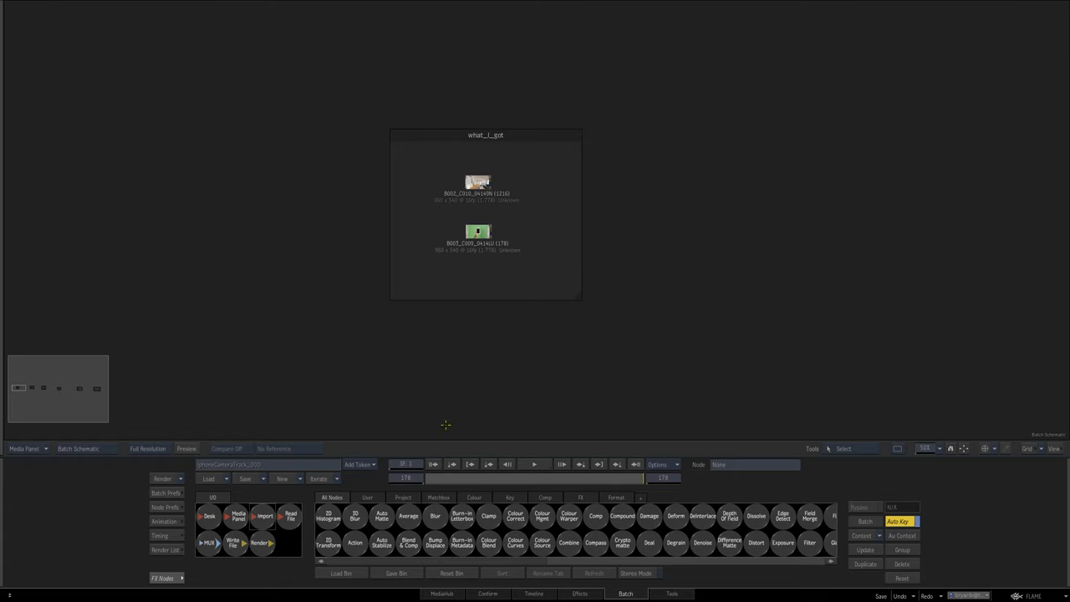
pyautogui.moveTo(491, 395)
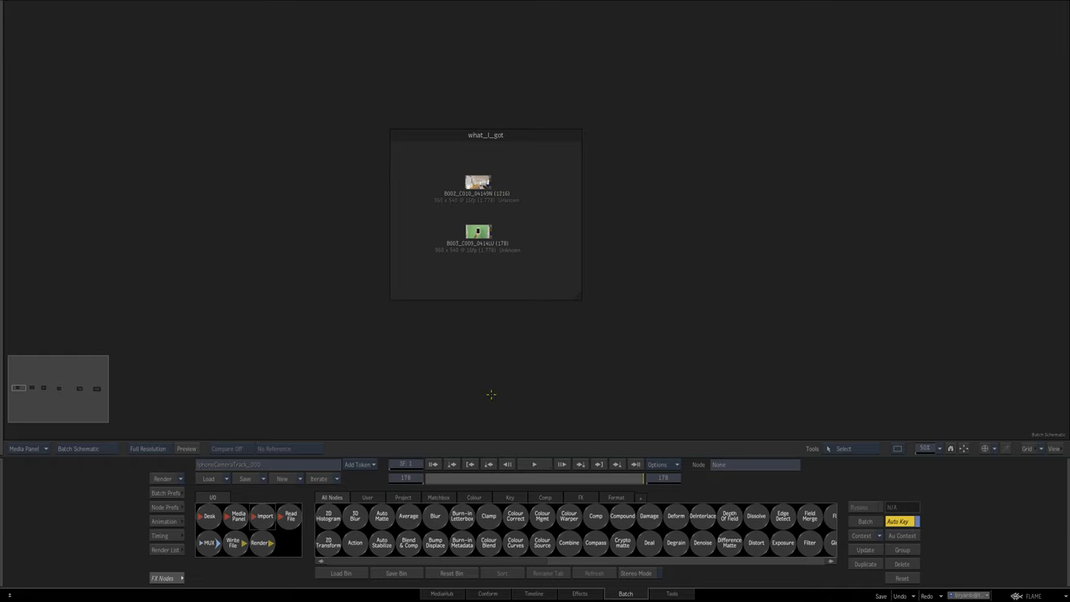
pyautogui.moveTo(478, 421)
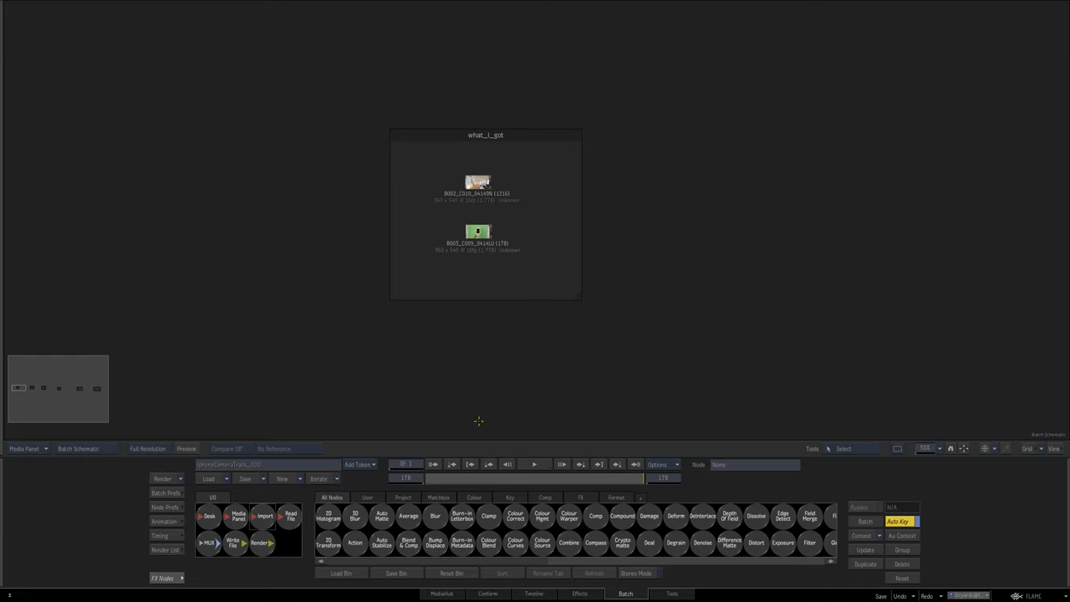
pyautogui.moveTo(488, 398)
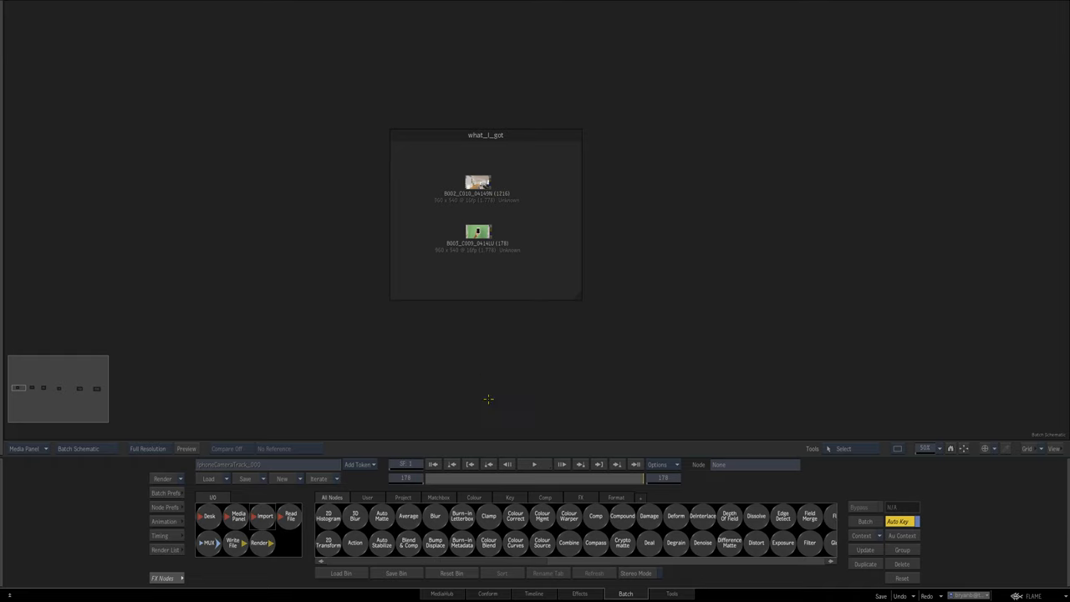
pyautogui.moveTo(501, 401)
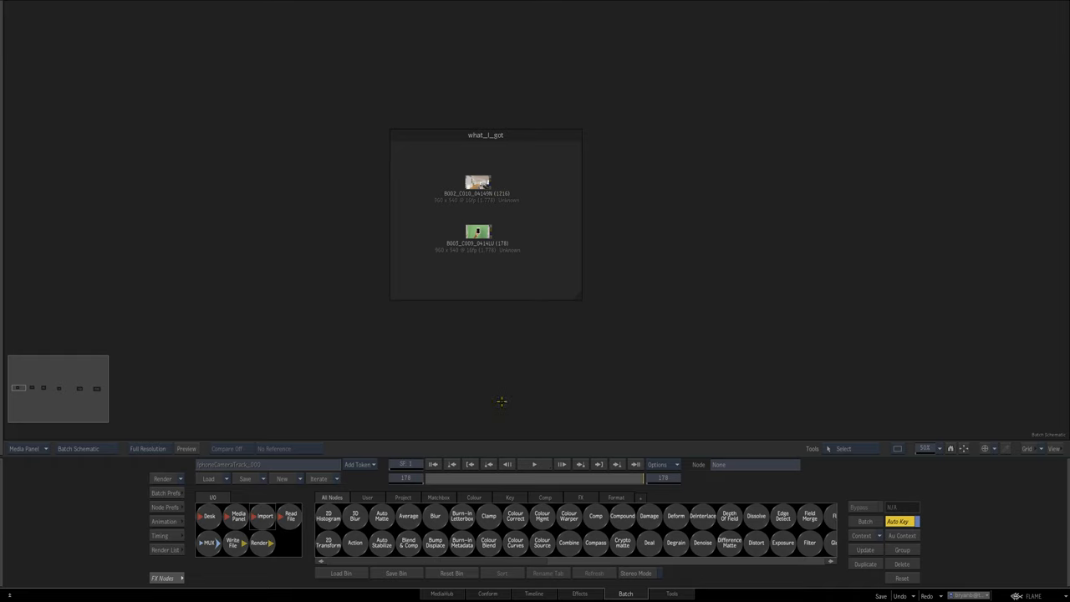
pyautogui.moveTo(471, 367)
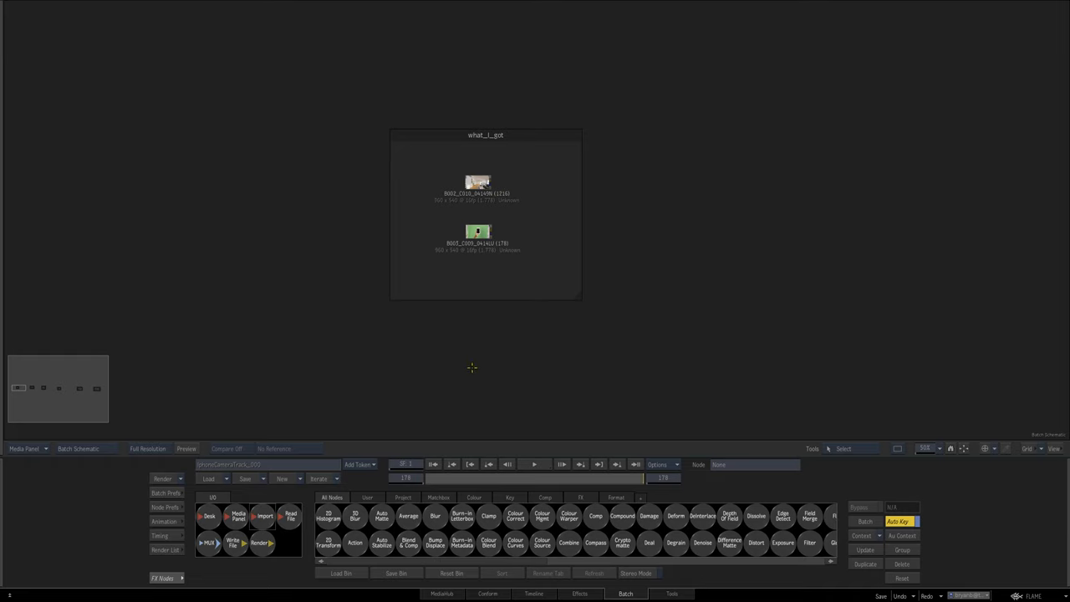
pyautogui.moveTo(482, 382)
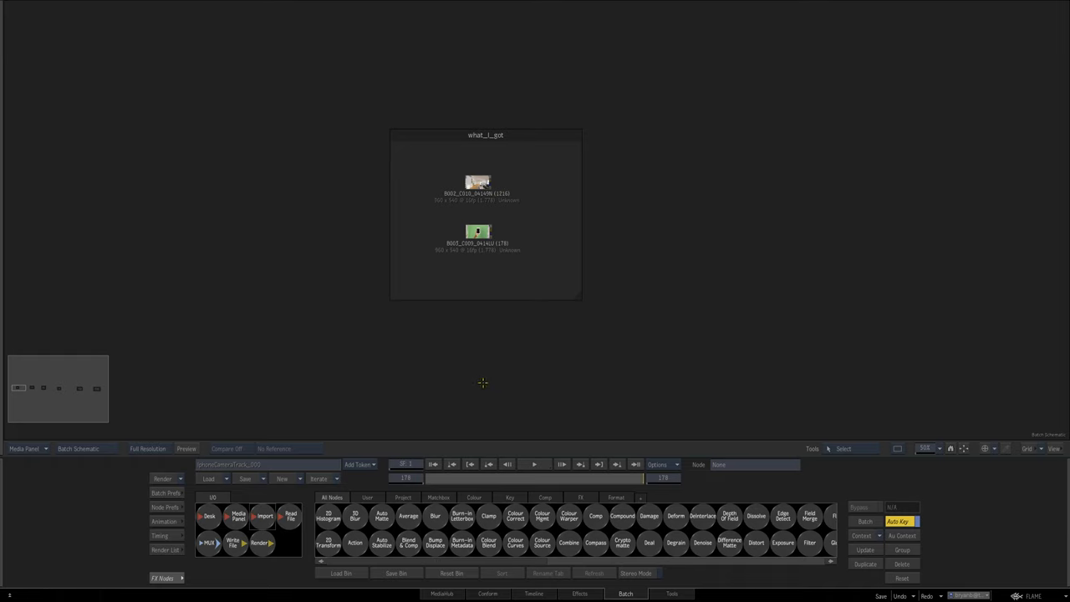
pyautogui.moveTo(473, 397)
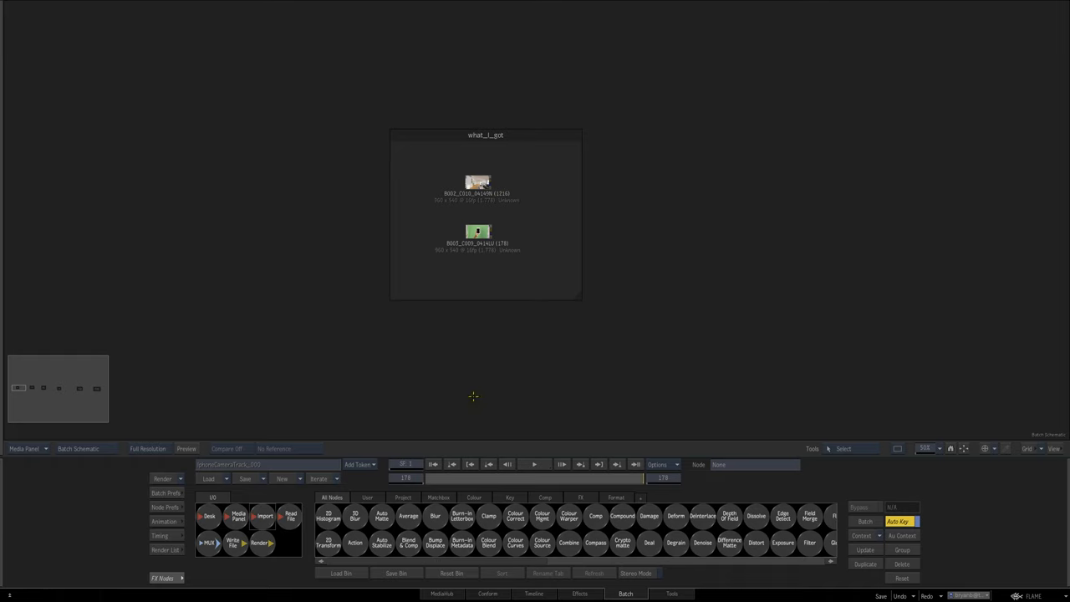
pyautogui.moveTo(444, 488)
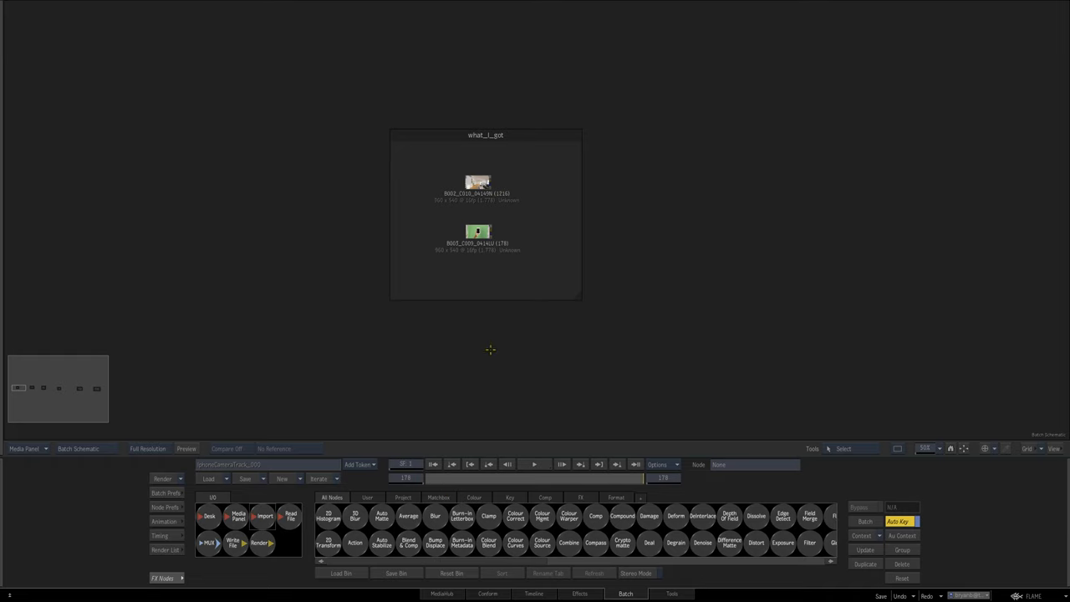
pyautogui.moveTo(486, 382)
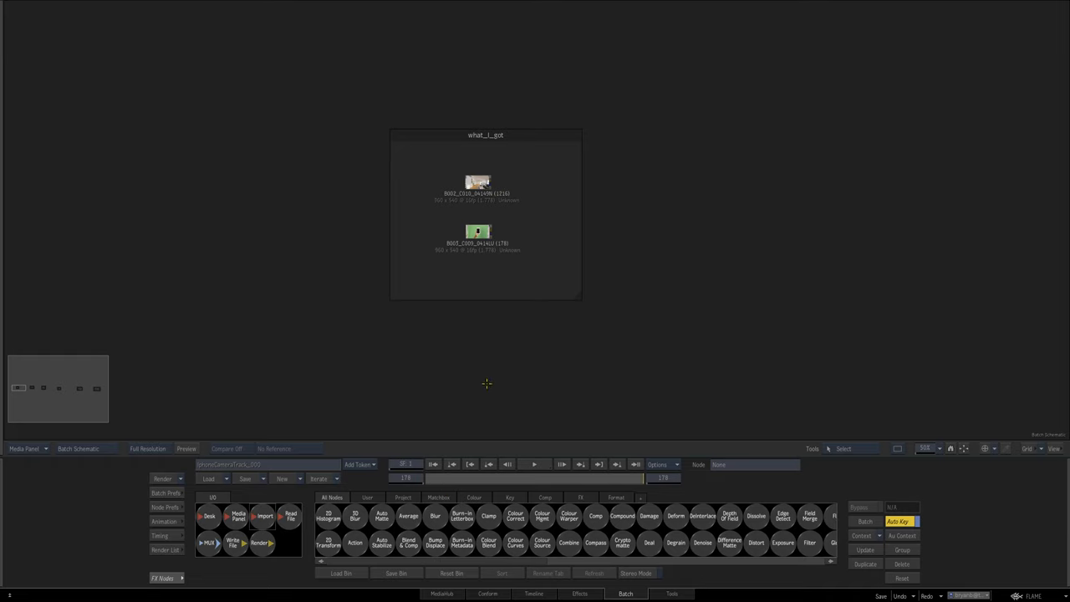
pyautogui.moveTo(487, 348)
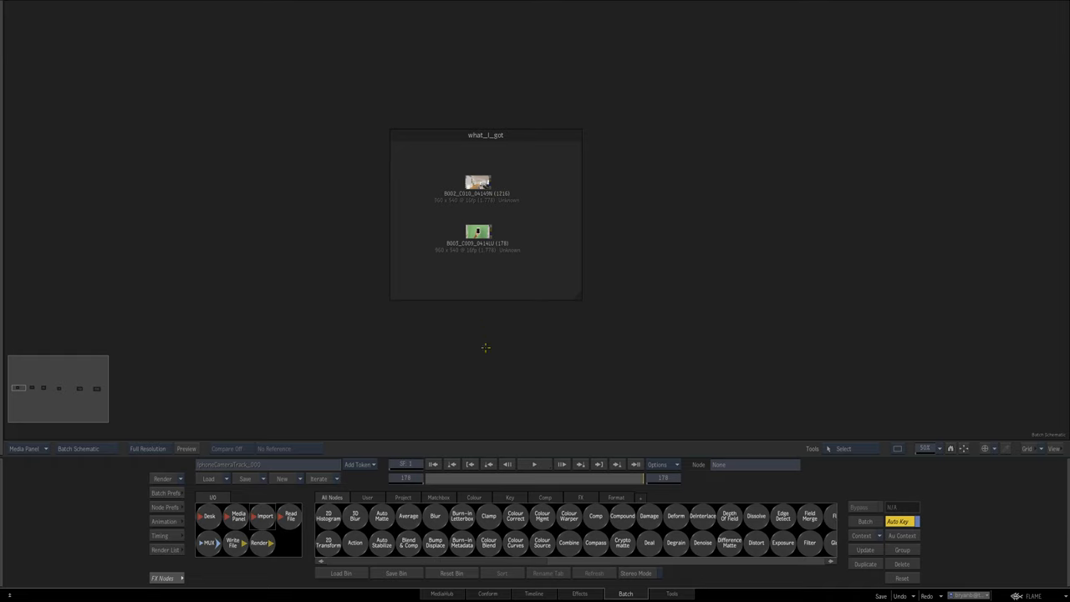
pyautogui.moveTo(496, 257)
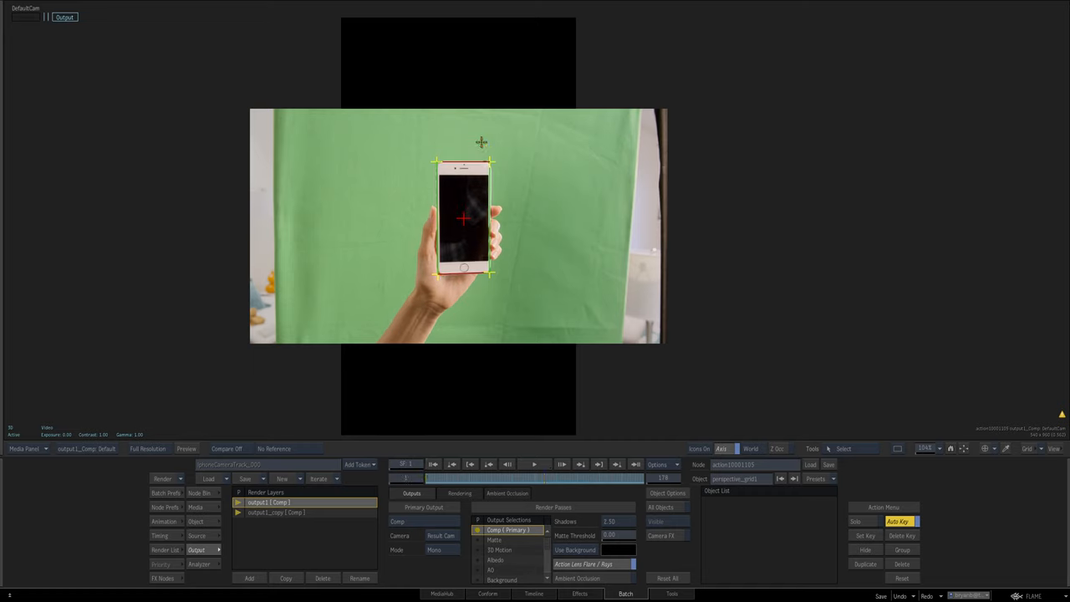
pyautogui.moveTo(425, 167)
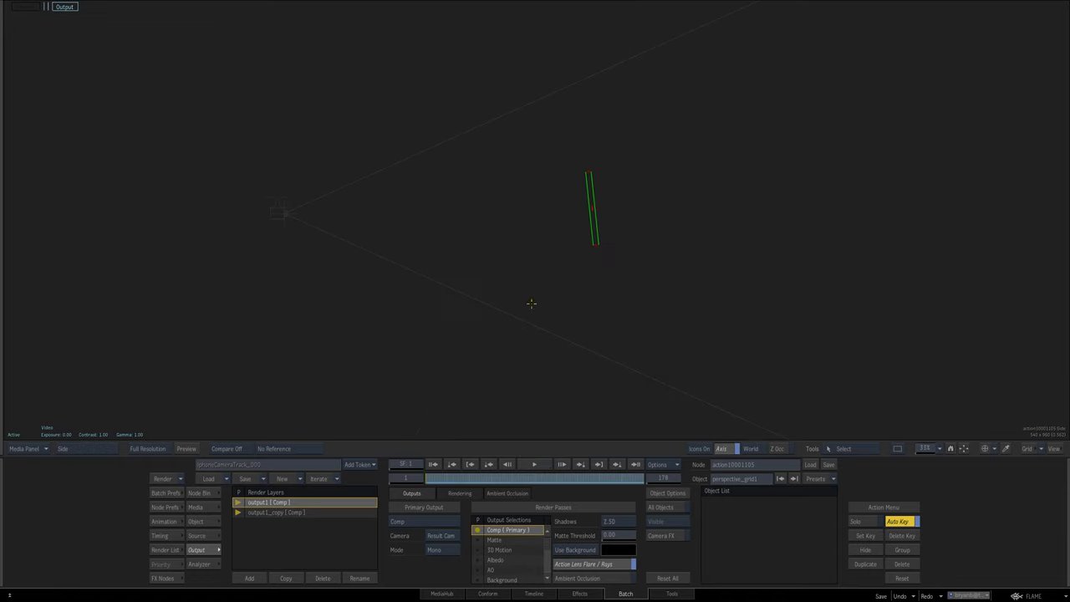
# Switch to the Action schematic showing the tracked perspective grid node beside the camera
pyautogui.click(471, 466)
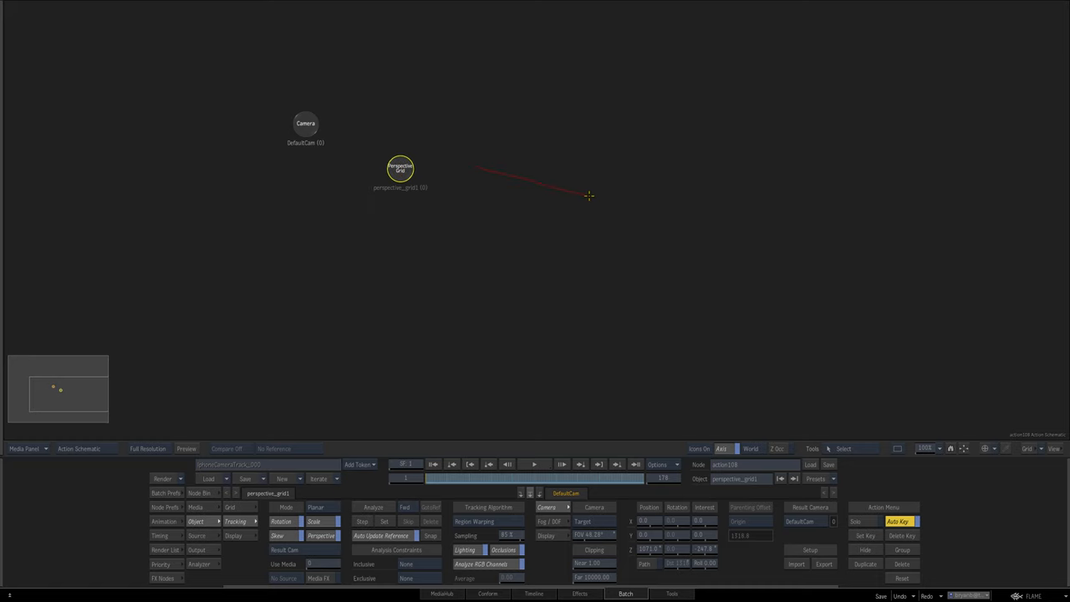
# Add a new camera to the Action scene via Add Objects > Camera
pyautogui.rightClick(588, 196)
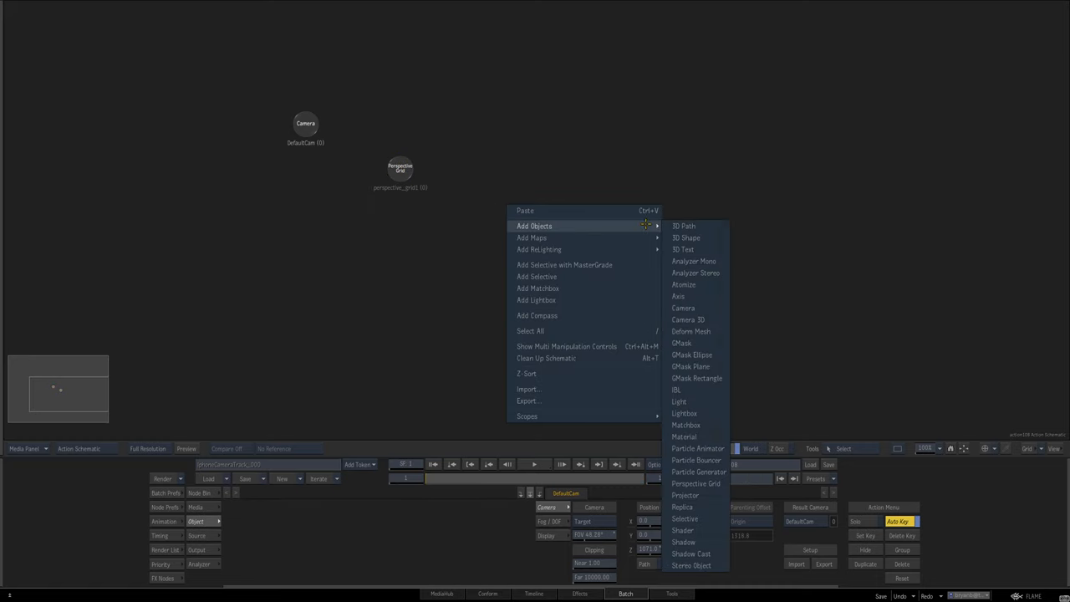
pyautogui.click(682, 308)
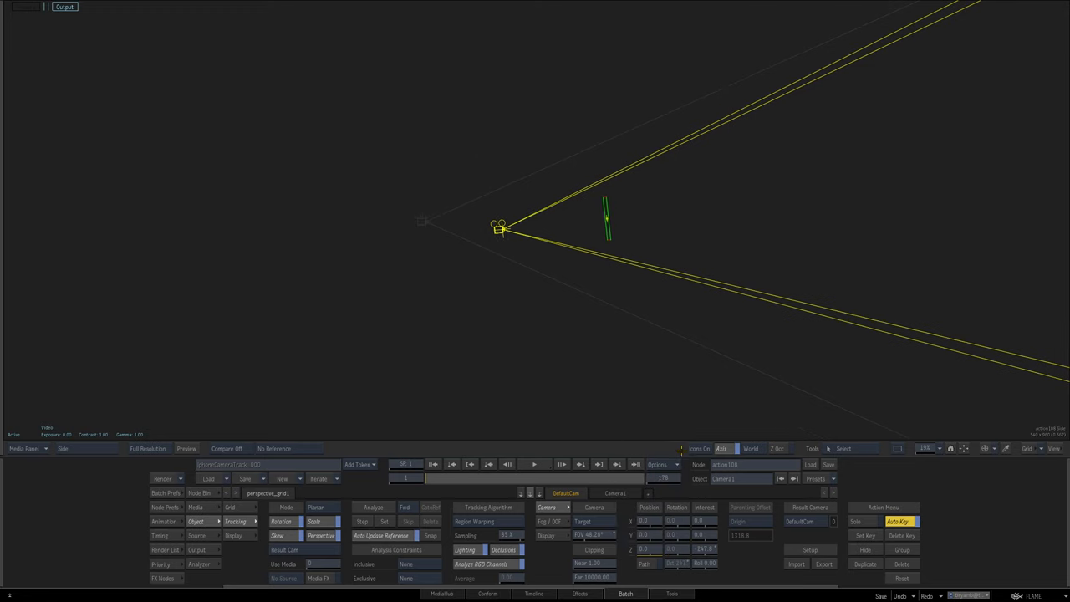
# Adjust the new camera's position and rotation so it faces the tracked perspective grid
pyautogui.click(64, 448)
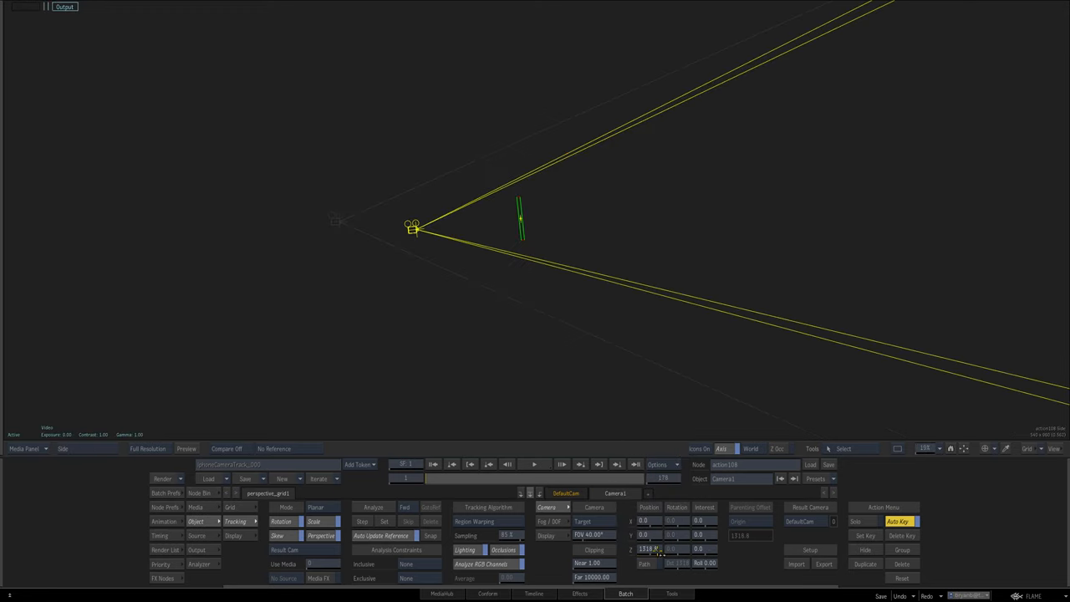
pyautogui.moveTo(415, 227); pyautogui.dragTo(518, 219)
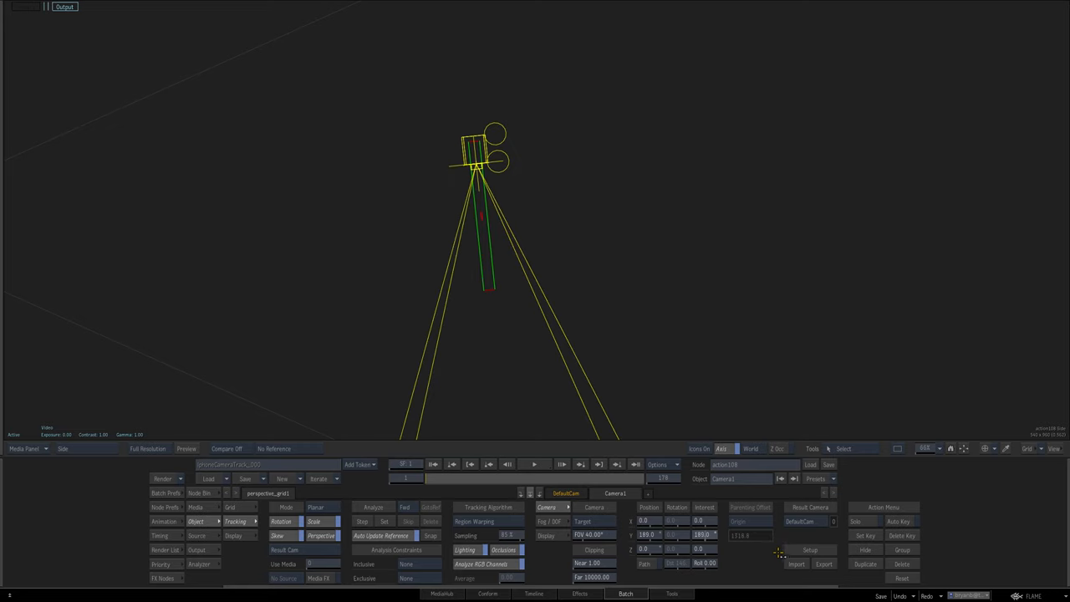
pyautogui.click(702, 535)
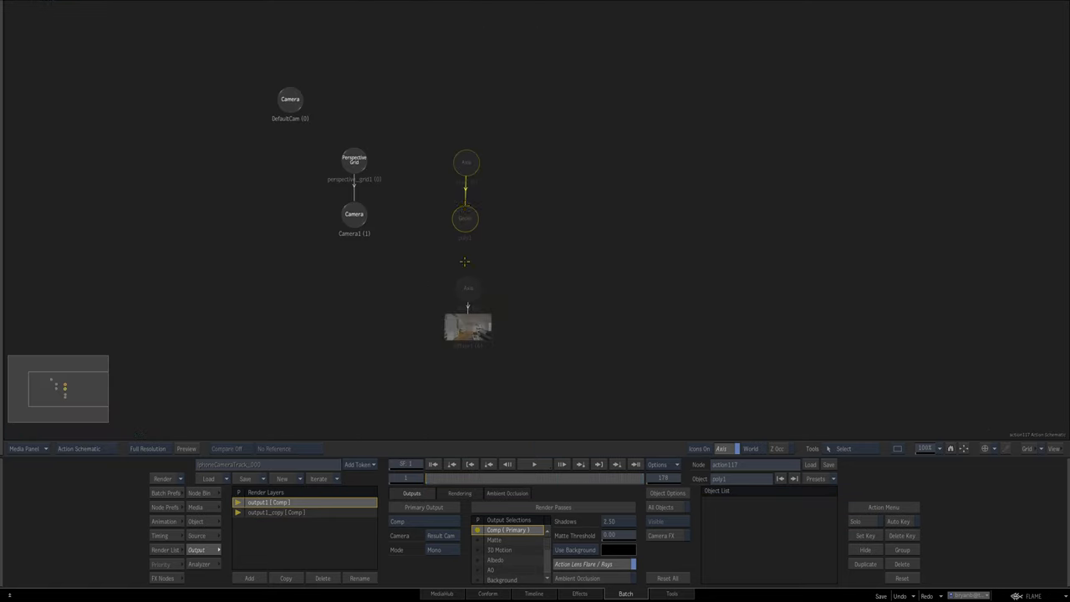
# Connect the living-room image as a surface under an axis and select the second render output
pyautogui.click(276, 511)
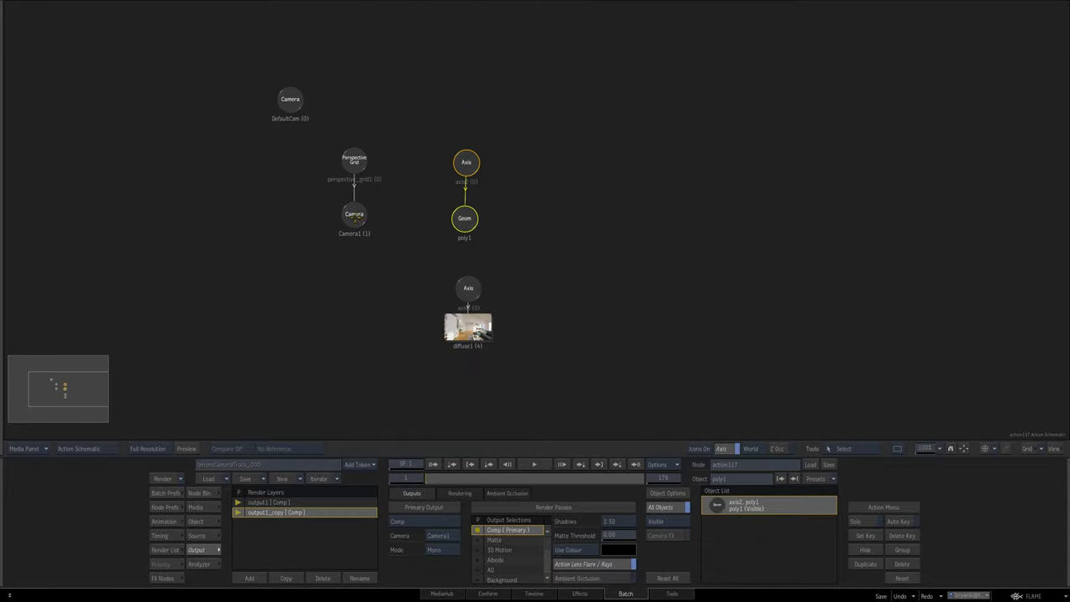
pyautogui.click(267, 502)
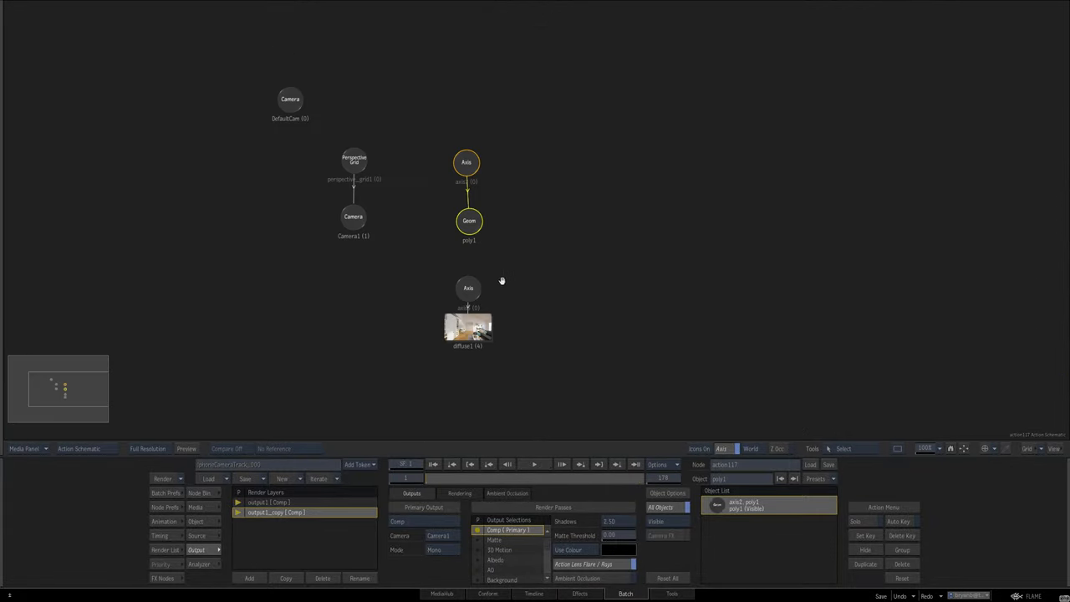
pyautogui.moveTo(468, 288); pyautogui.dragTo(470, 257)
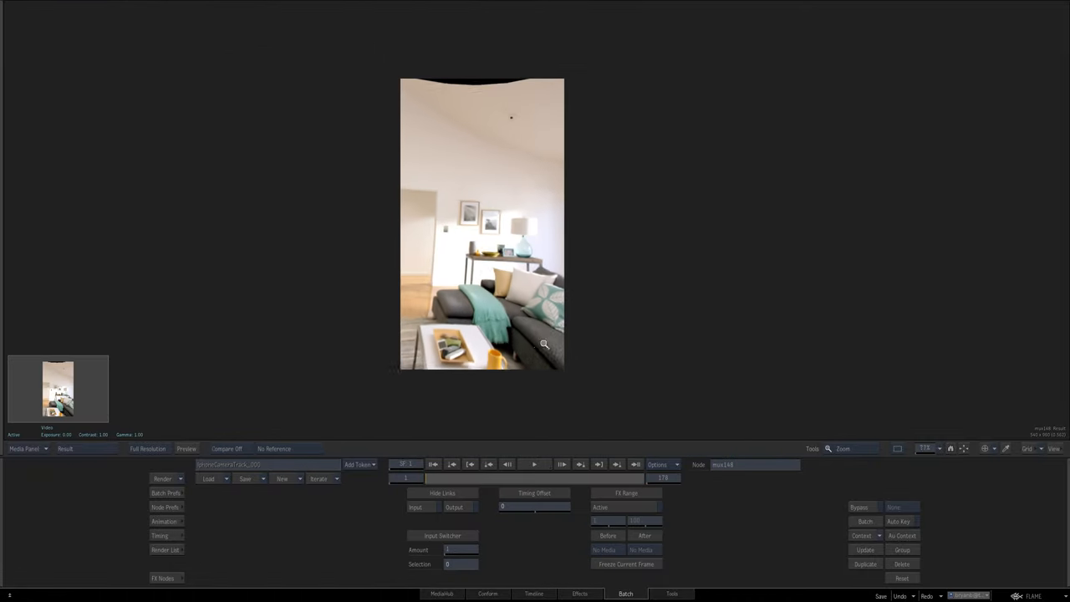
# Fit the camera-matched living-room render, framed in the phone's portrait shape, to the viewer
pyautogui.click(842, 448)
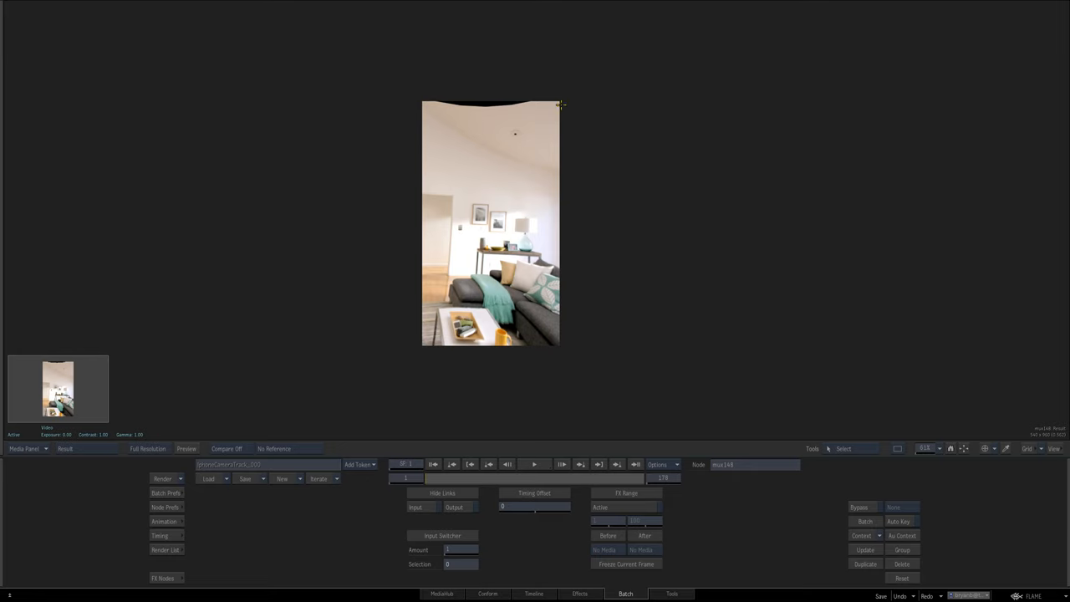
pyautogui.moveTo(402, 199)
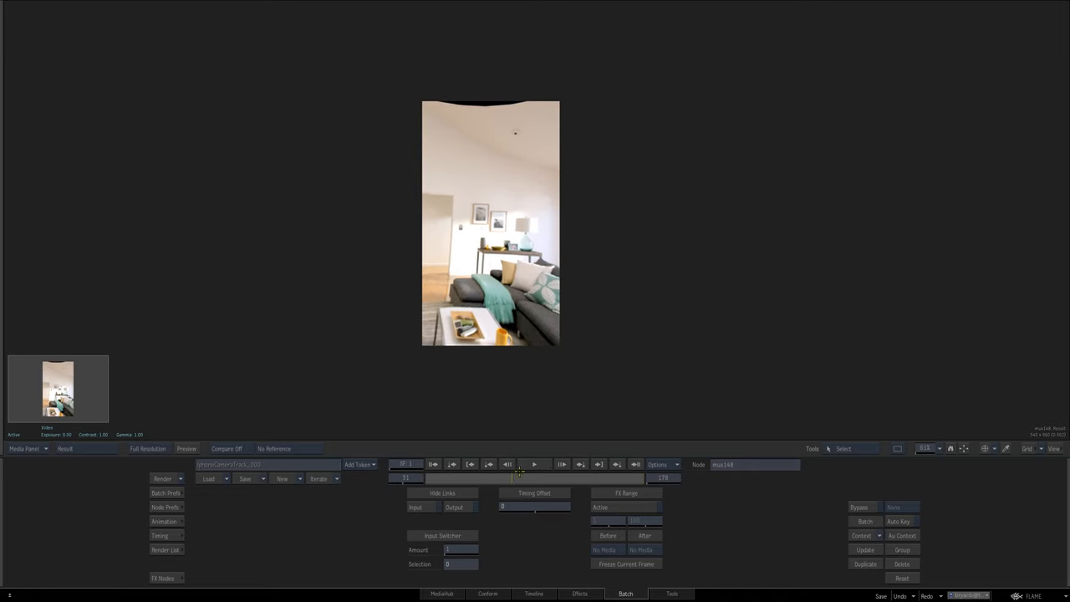
pyautogui.click(79, 448)
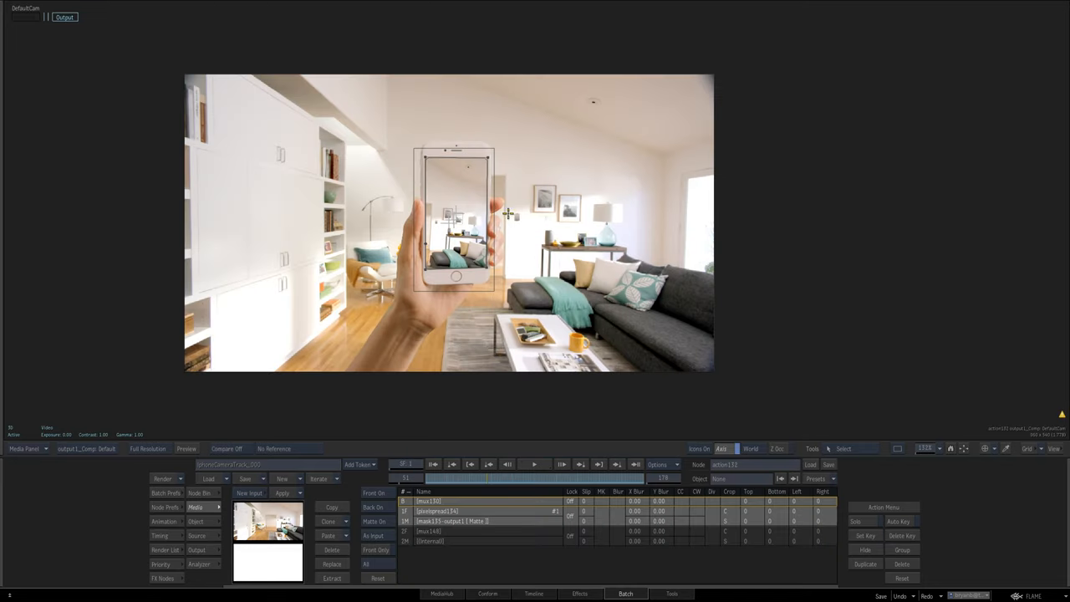
# Layer the phone clip with its rendered screen over the room image and play the result
pyautogui.click(79, 448)
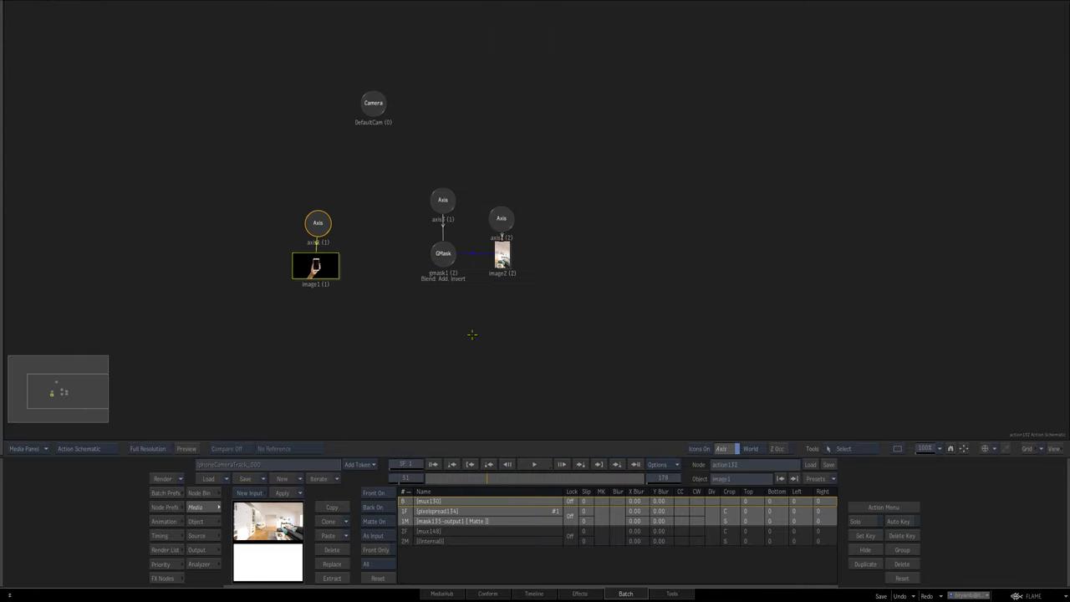
pyautogui.click(501, 218)
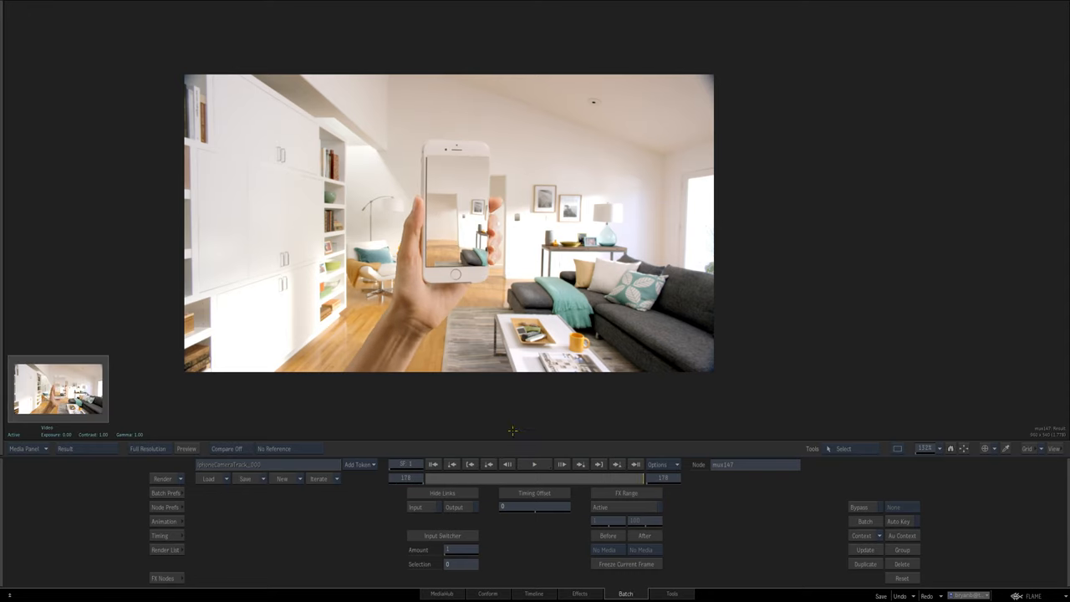
pyautogui.click(533, 465)
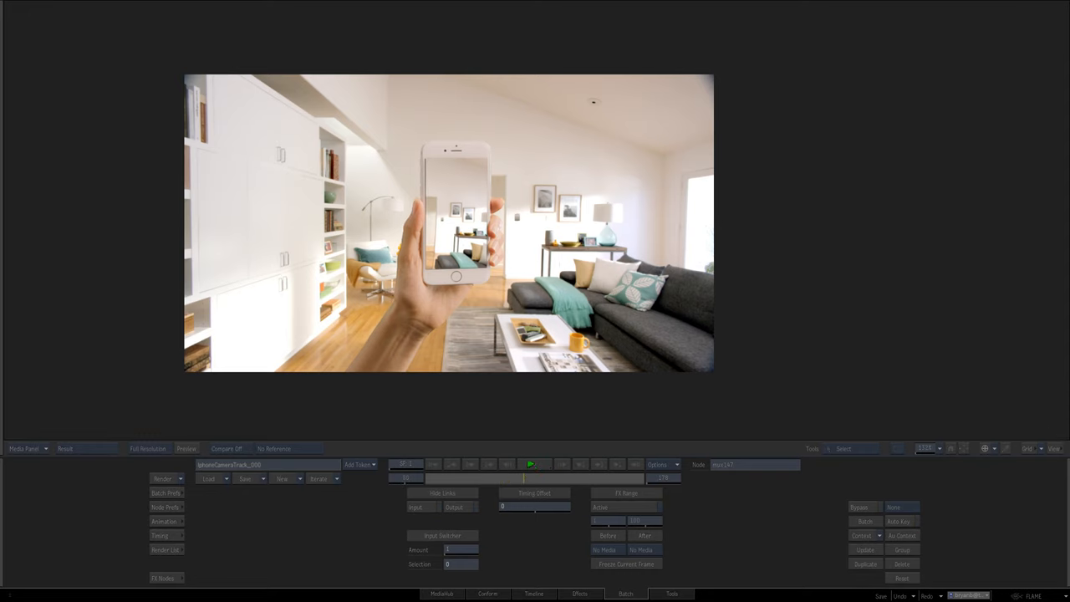